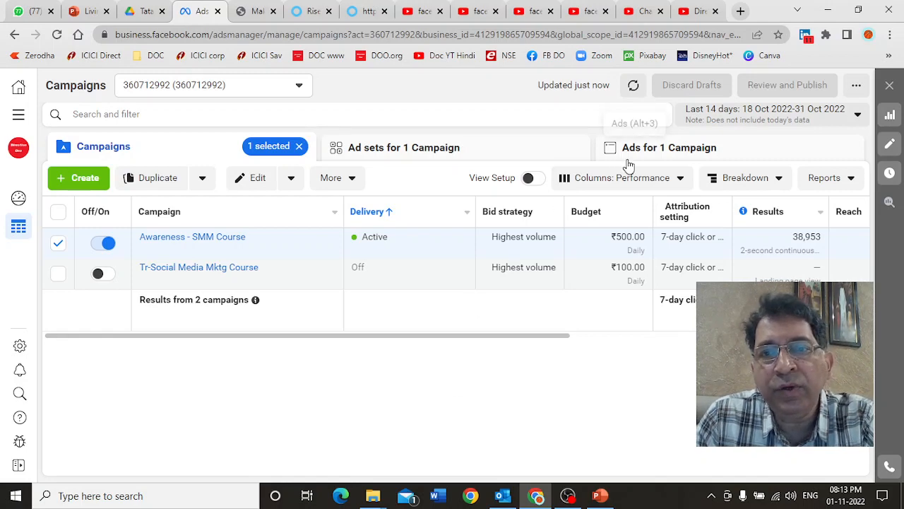
Review the available column presets for the Awareness - SMM Course campaign.
click(621, 178)
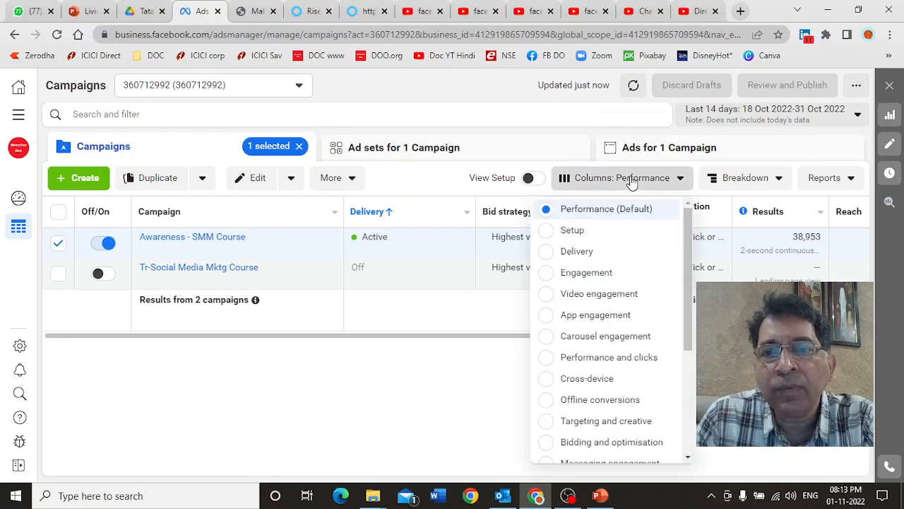
mouse_move(591, 385)
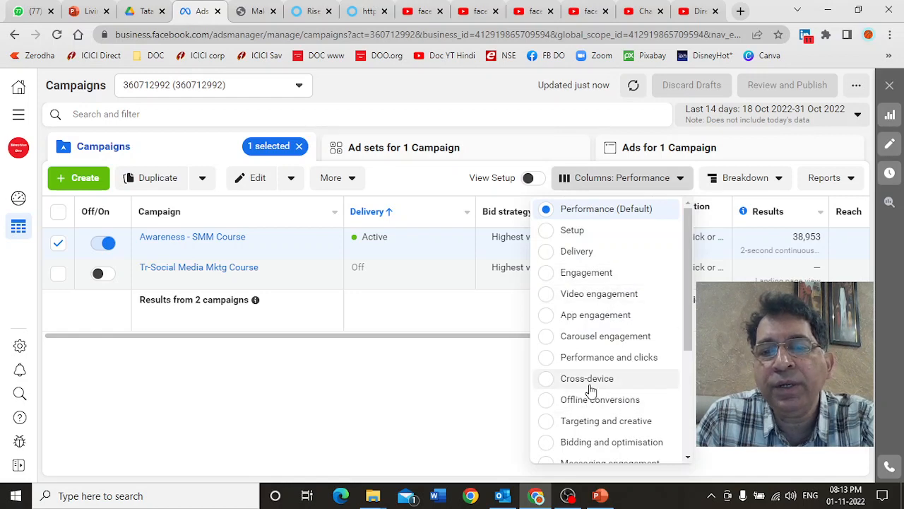
mouse_move(606, 356)
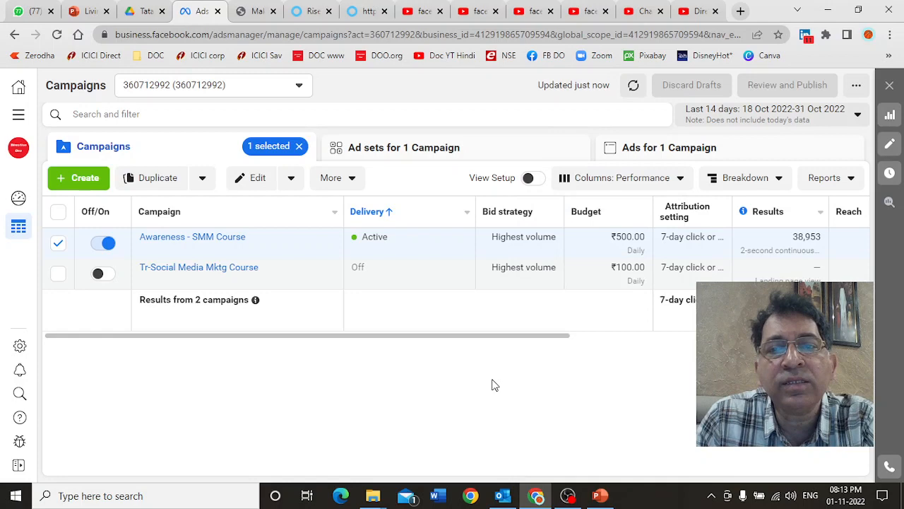
mouse_move(610, 304)
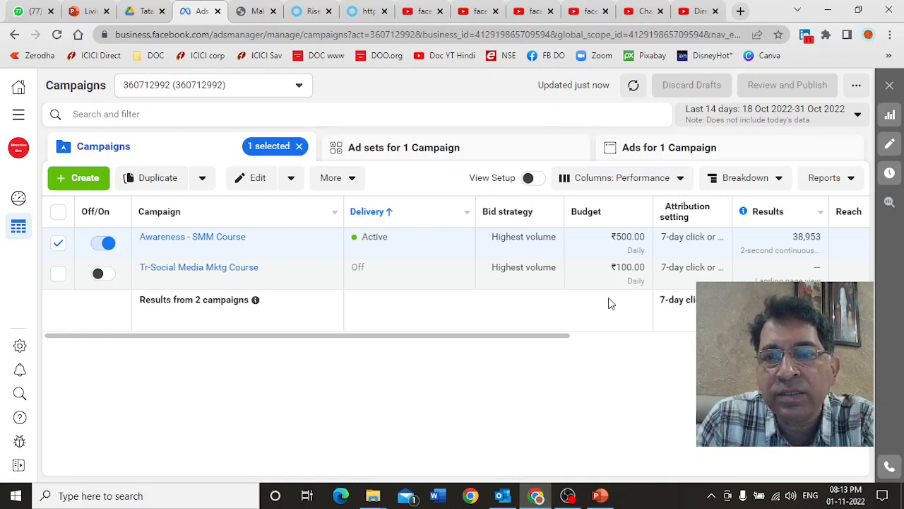
click(619, 178)
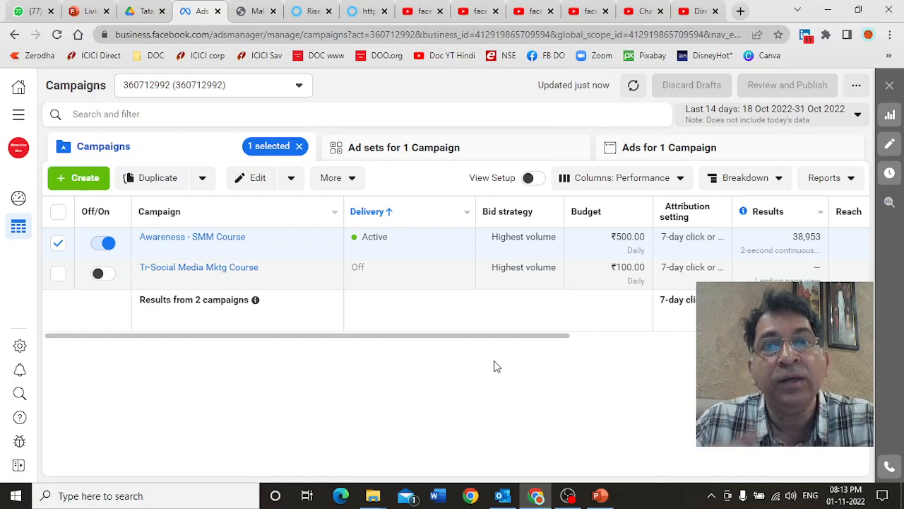
mouse_move(458, 352)
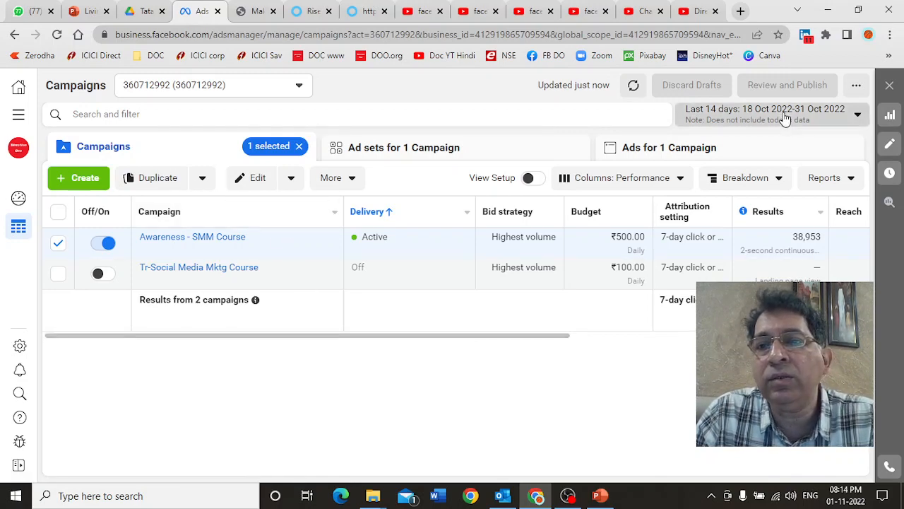
click(771, 113)
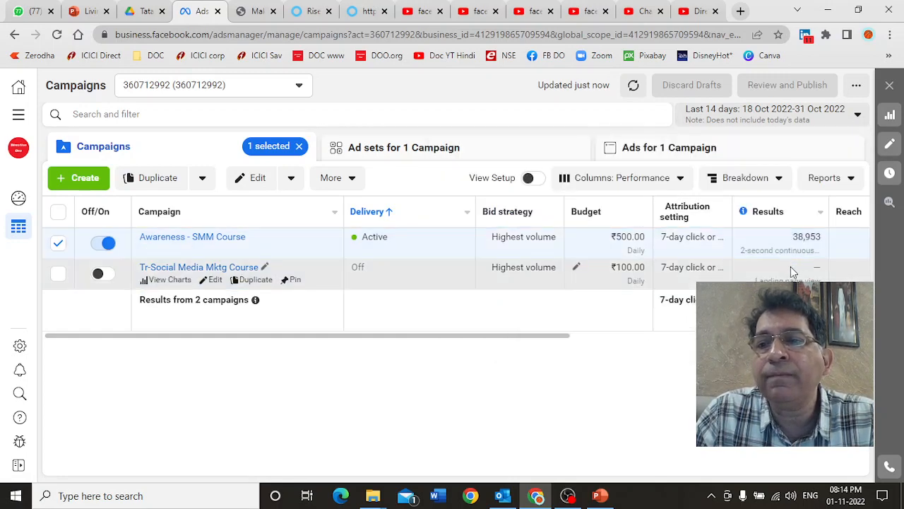
mouse_move(367, 212)
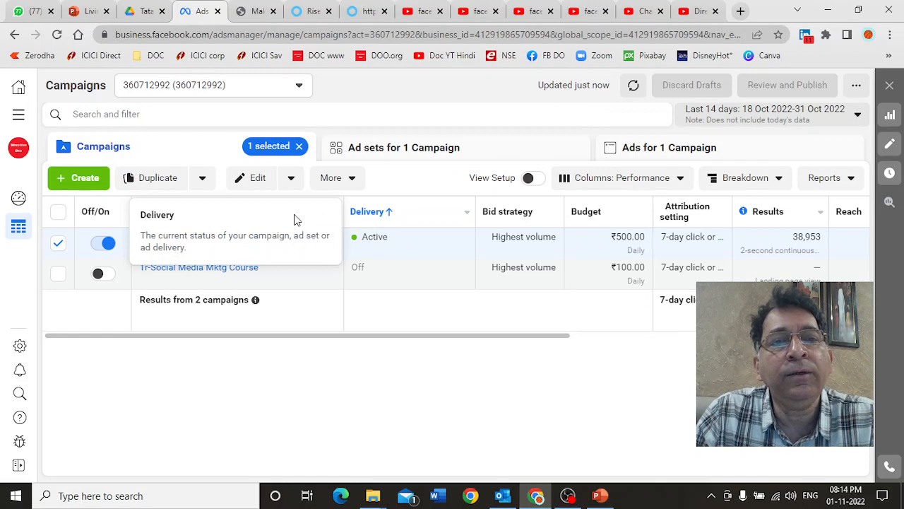
mouse_move(122, 256)
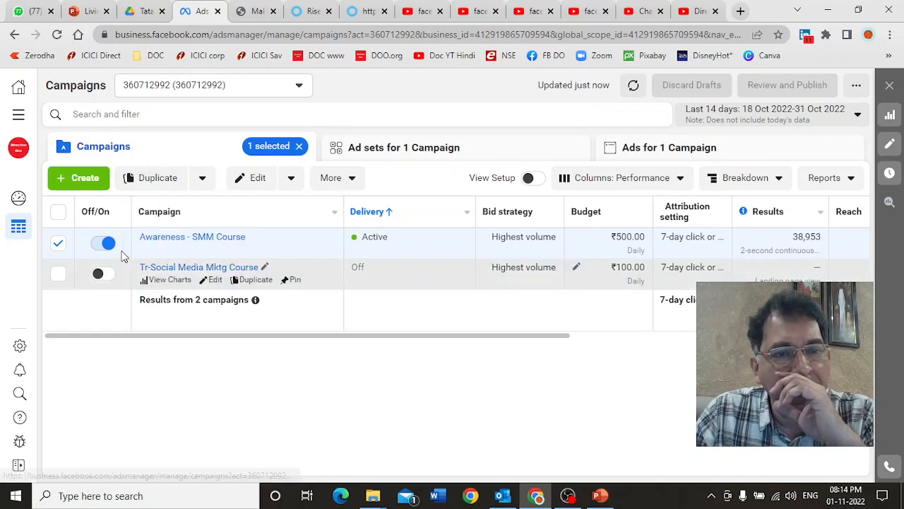
mouse_move(417, 147)
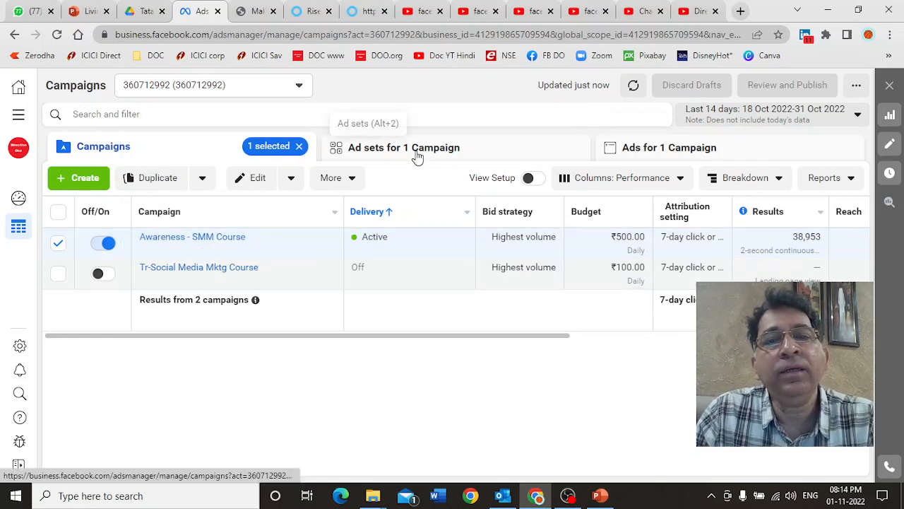
Drill down through ad sets to the campaign's single ad and list the column presets.
click(404, 147)
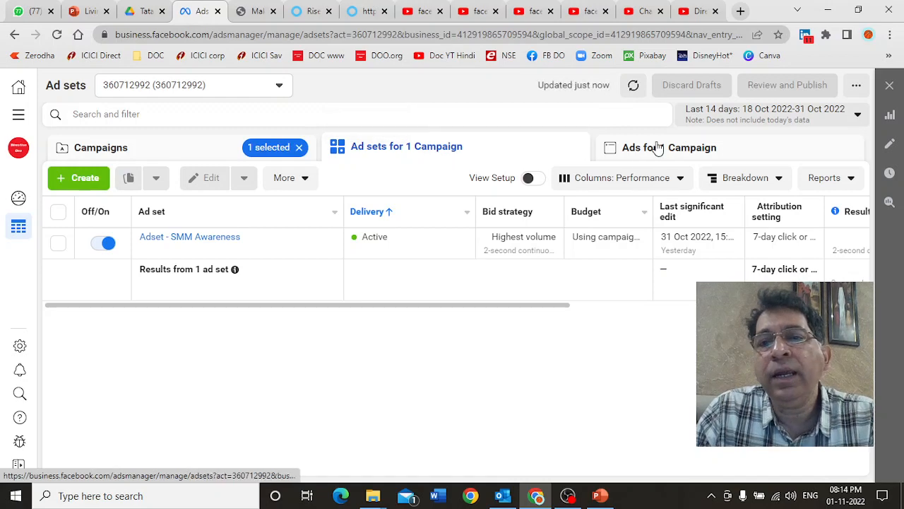
click(671, 145)
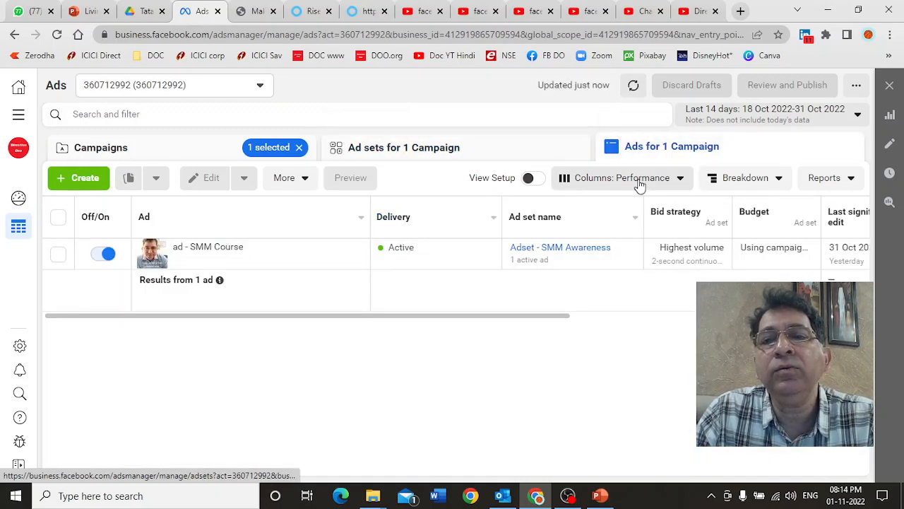
click(622, 178)
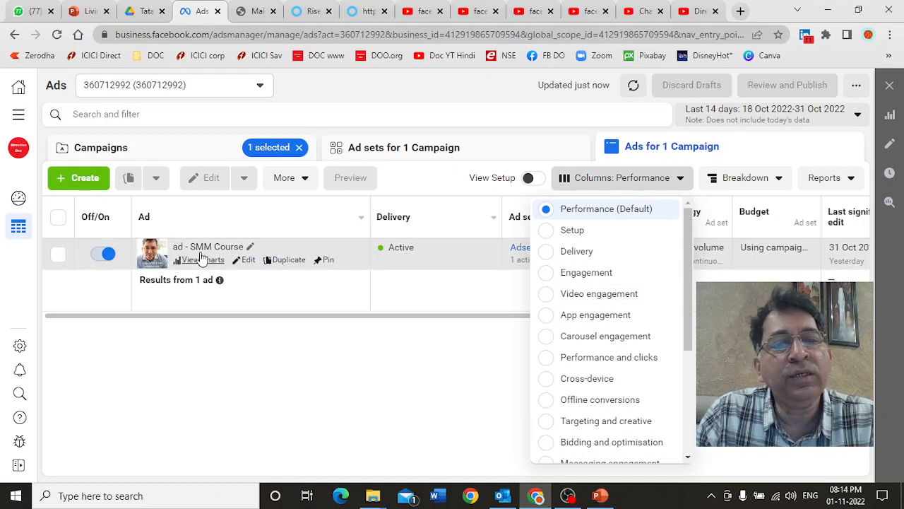
mouse_move(250, 245)
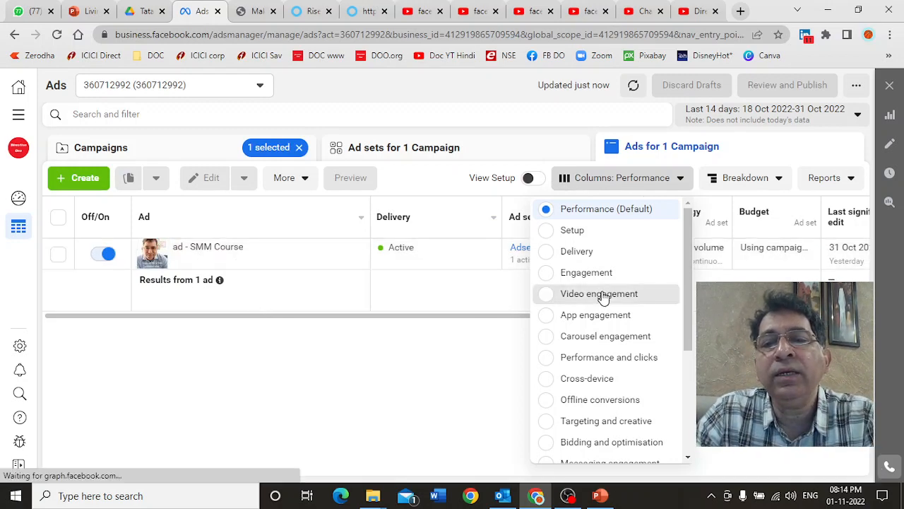
Show Video engagement columns and break results down by image, video and slideshow.
click(599, 293)
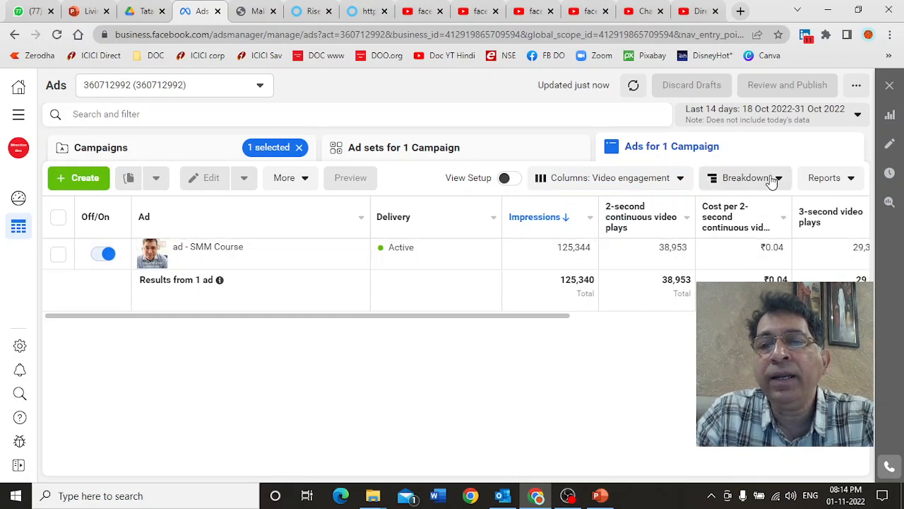
click(745, 178)
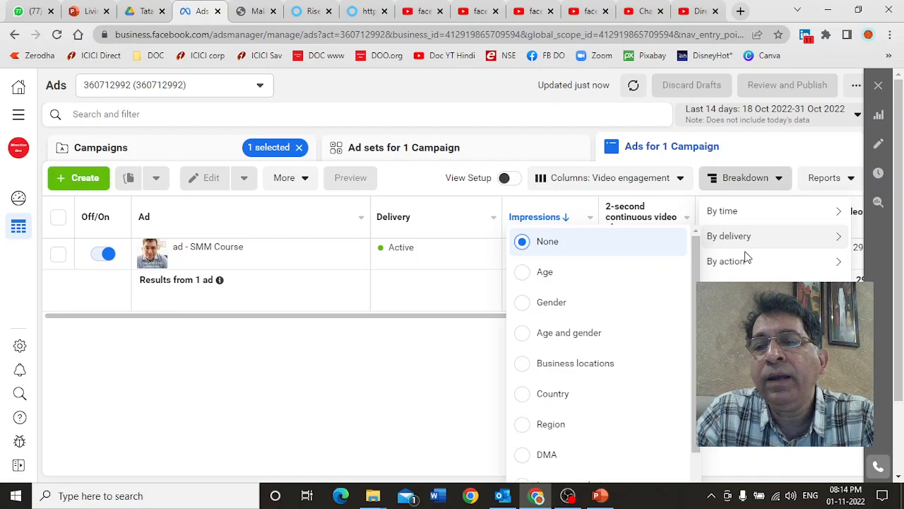
click(730, 260)
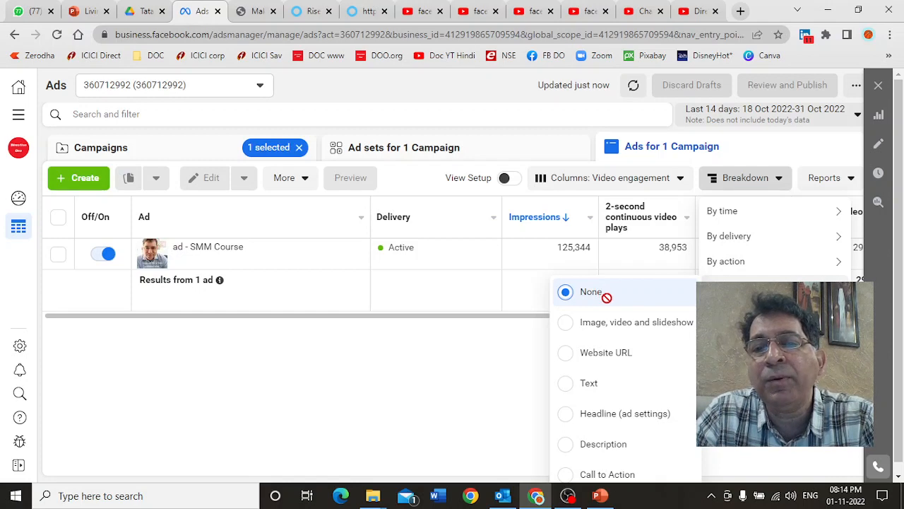
mouse_move(616, 322)
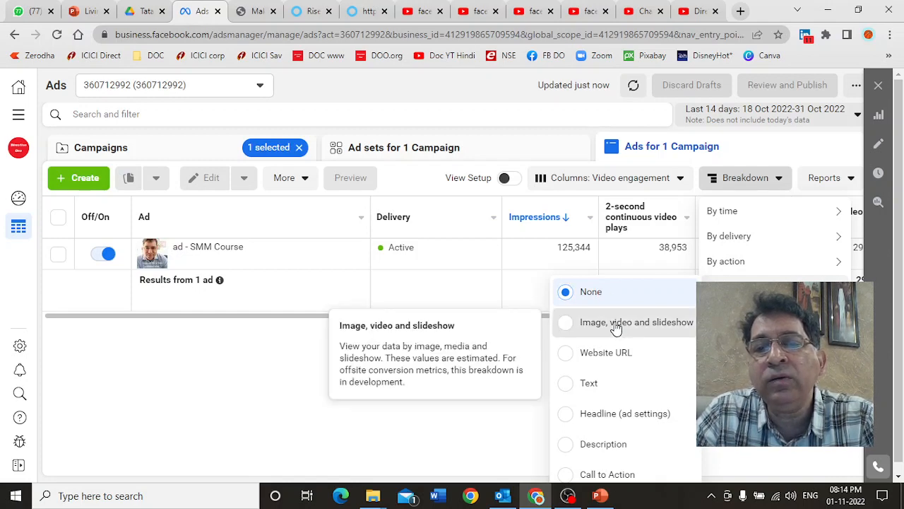
click(565, 323)
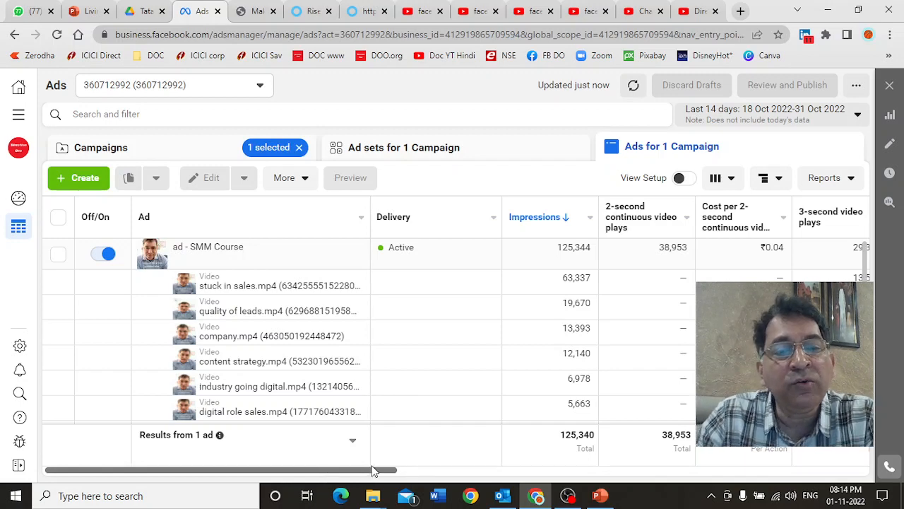
mouse_move(280, 388)
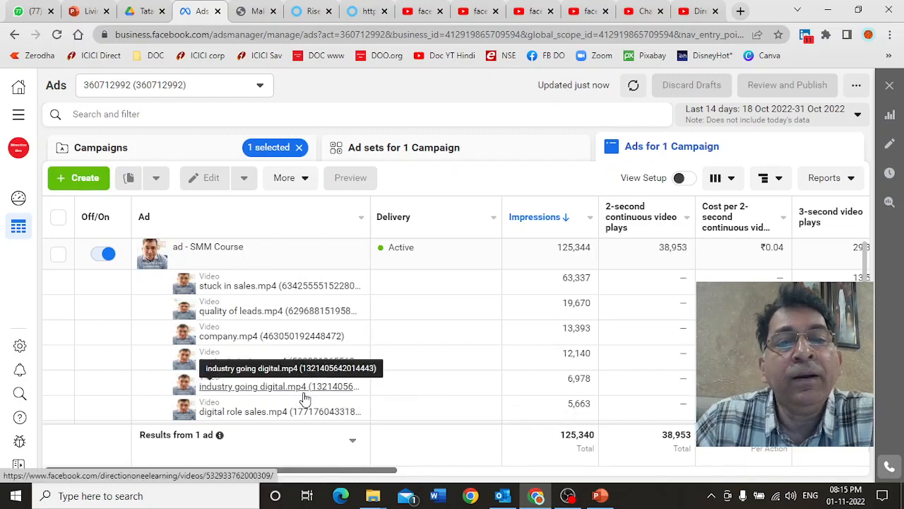
Select the ad - SMM Course row and reveal its 3-second video play metrics.
scroll(down, 3)
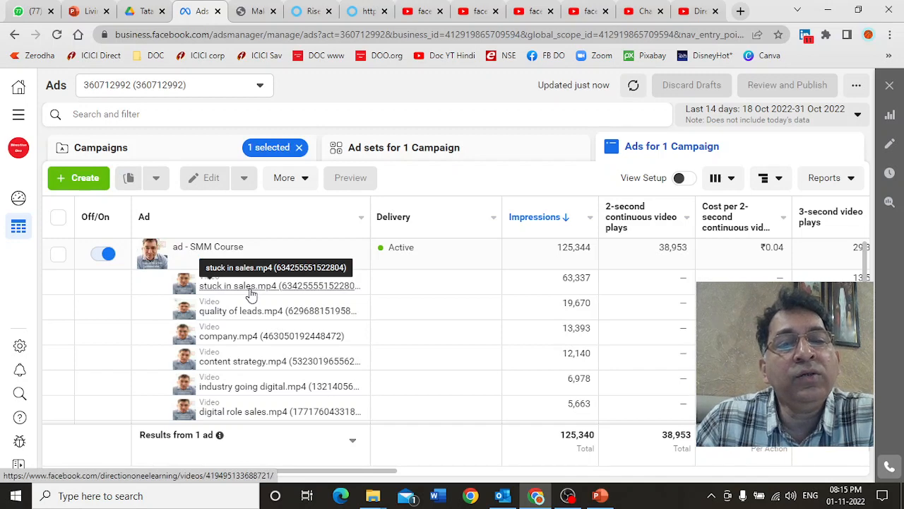
mouse_move(248, 318)
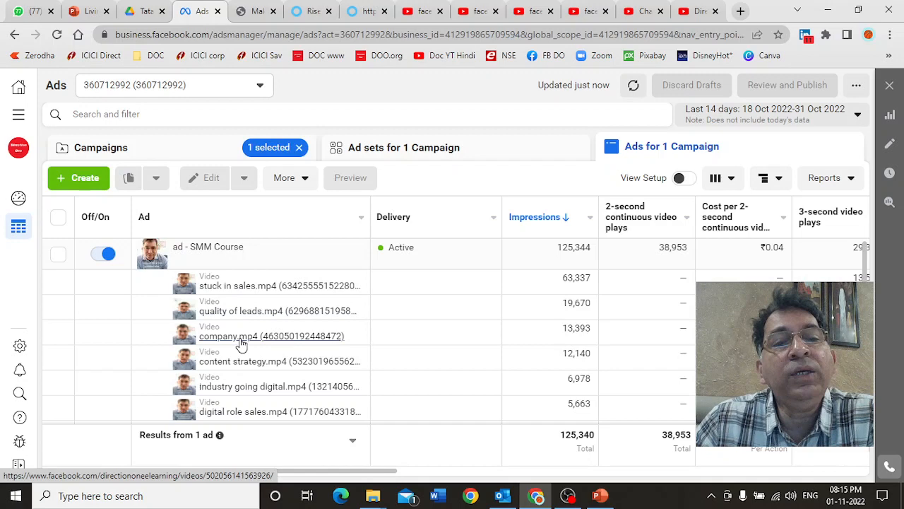
mouse_move(243, 362)
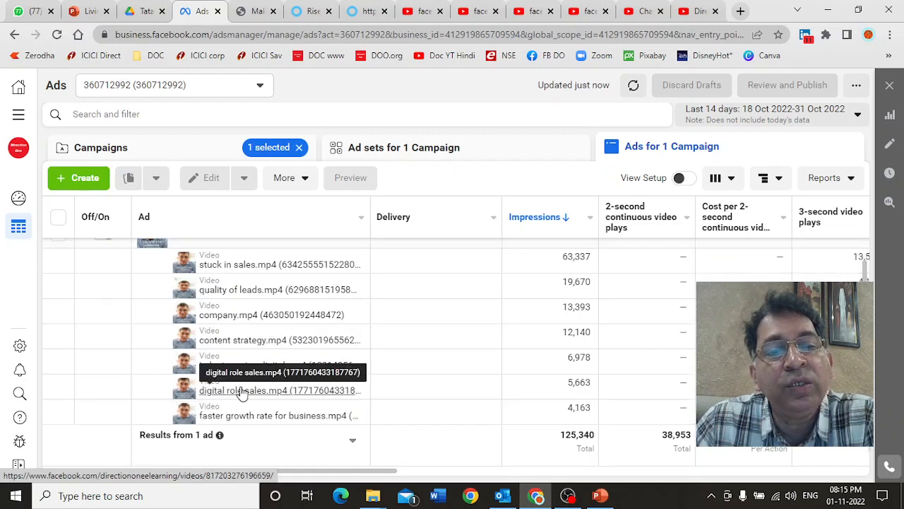
mouse_move(243, 396)
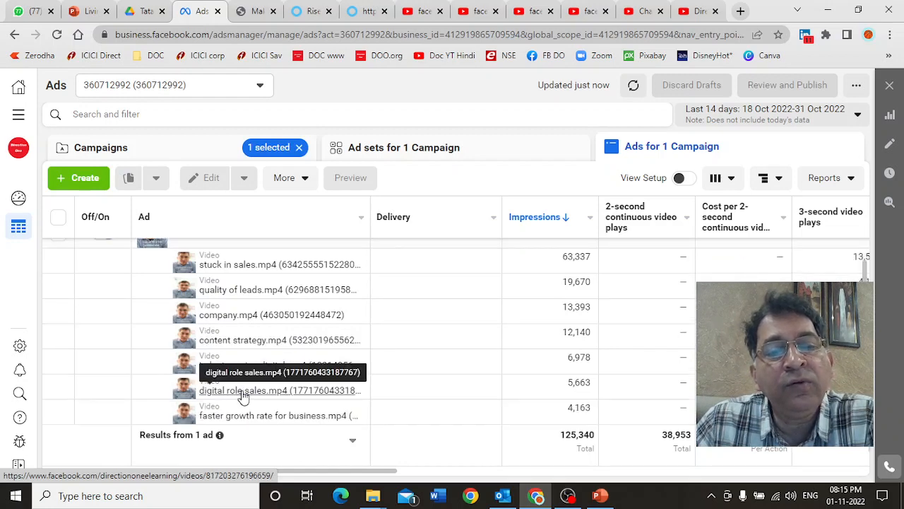
mouse_move(255, 416)
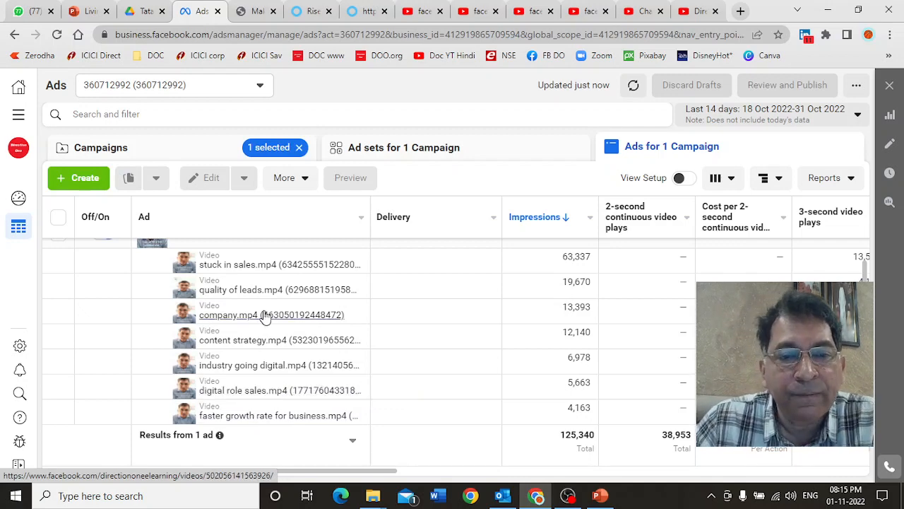
mouse_move(283, 339)
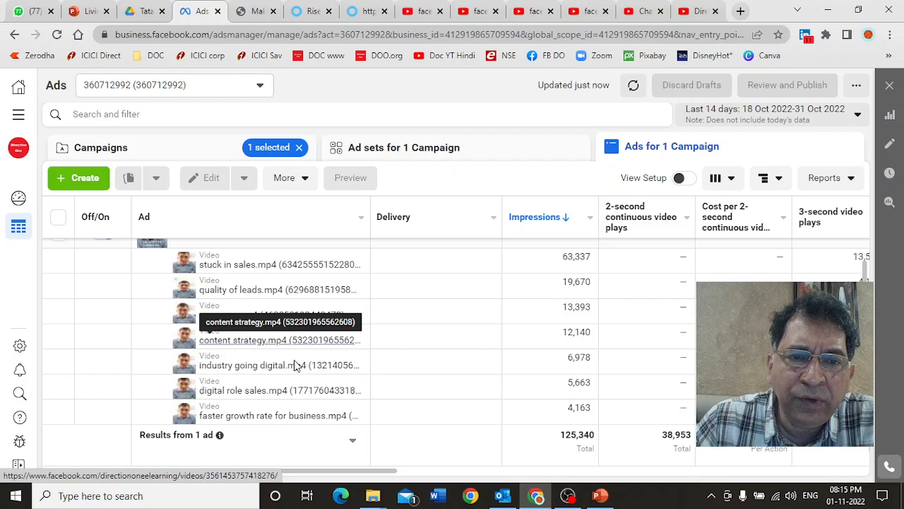
mouse_move(297, 394)
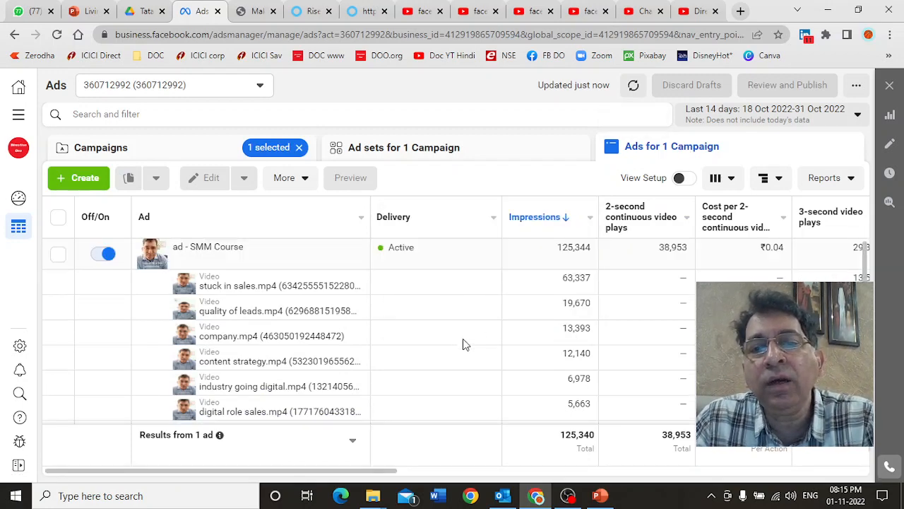
mouse_move(212, 252)
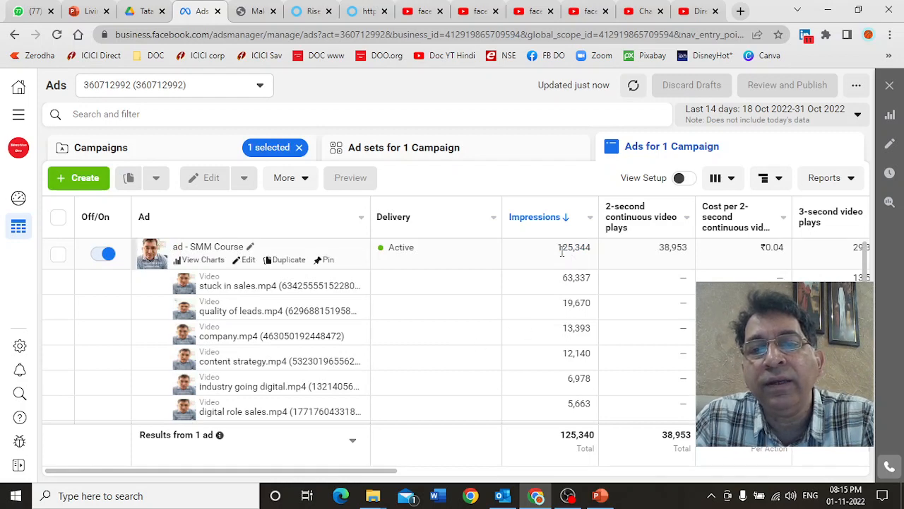
click(58, 254)
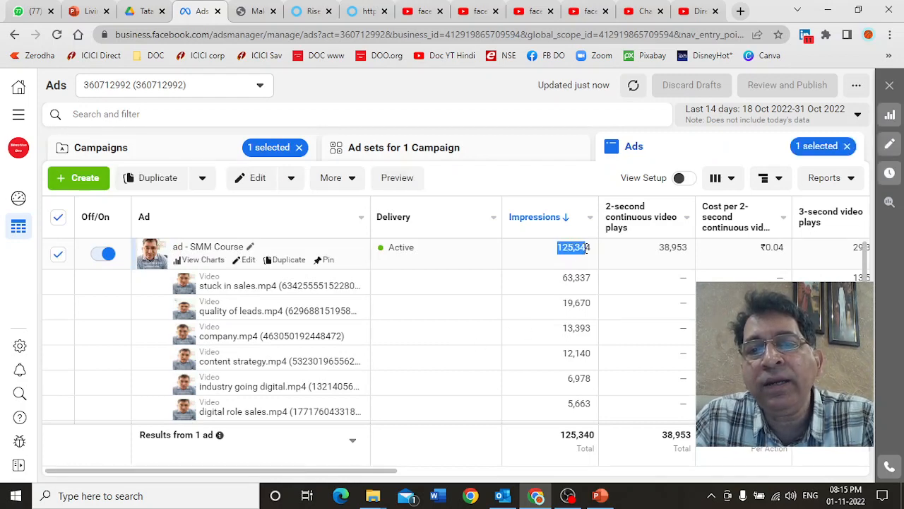
mouse_move(576, 276)
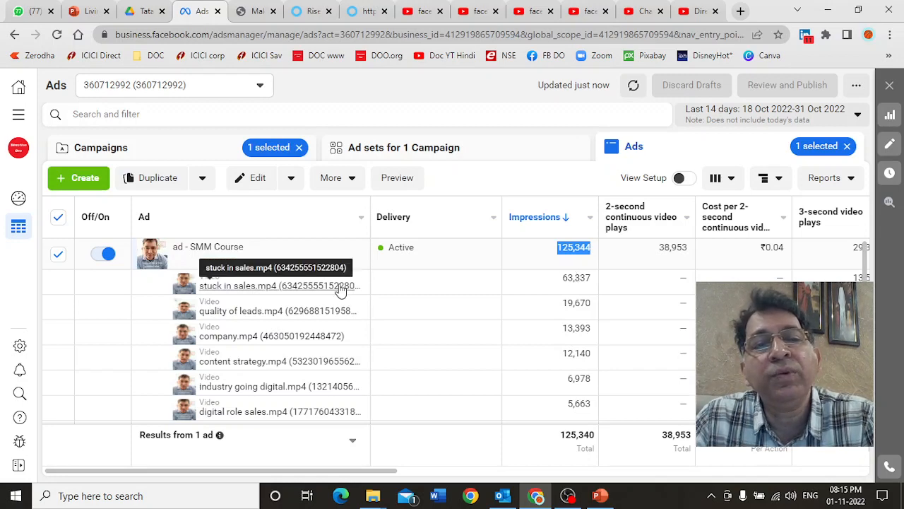
mouse_move(574, 346)
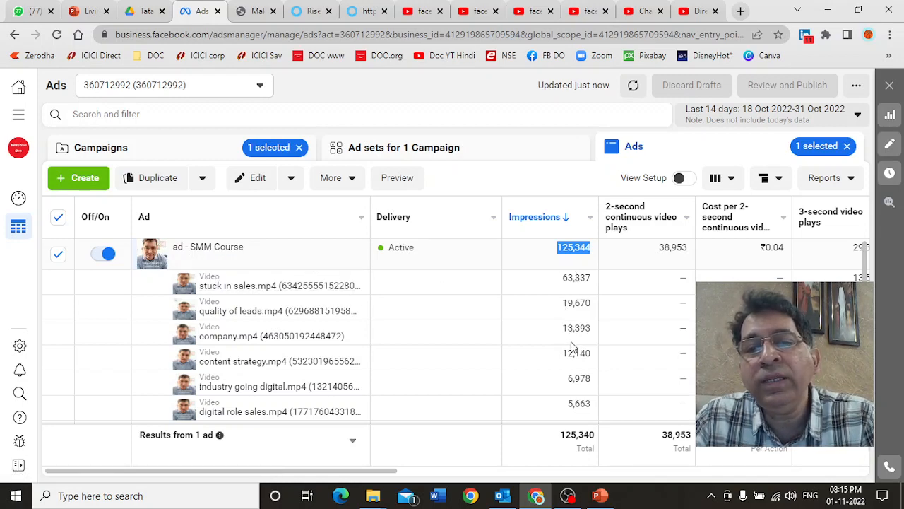
scroll(down, 3)
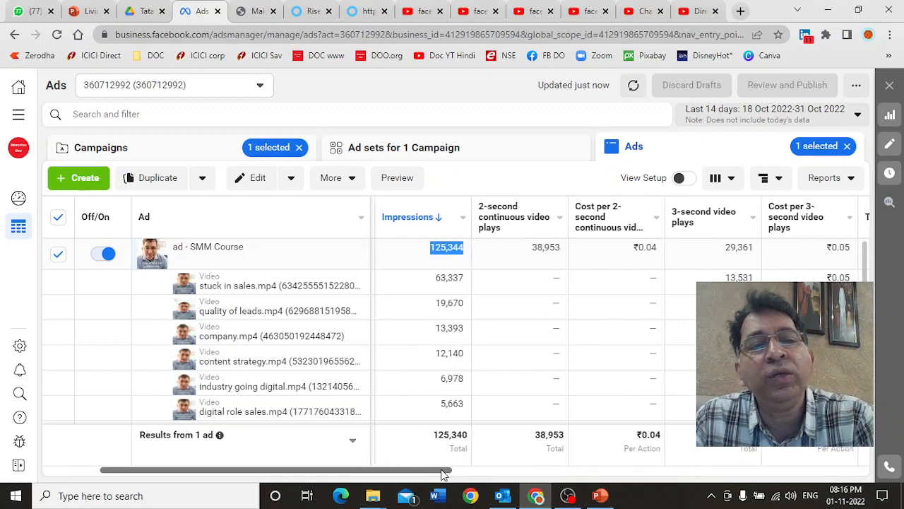
scroll(right, 3)
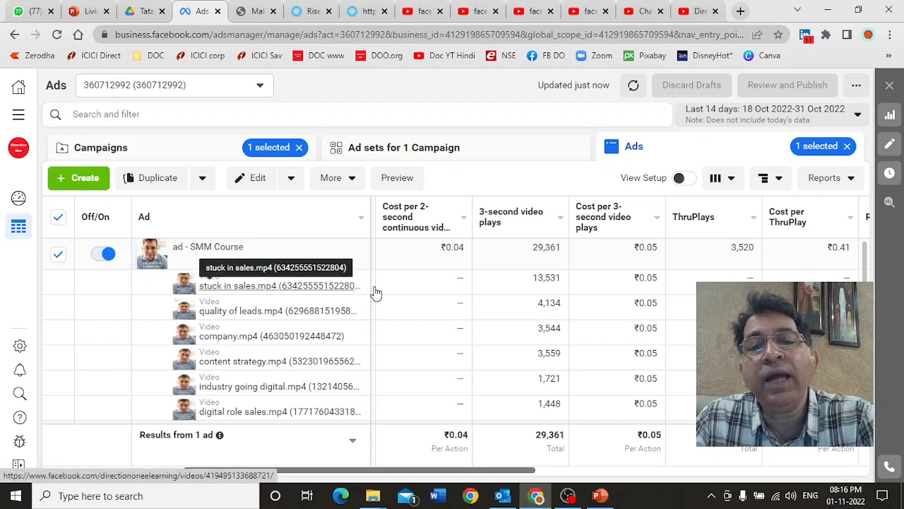
mouse_move(534, 278)
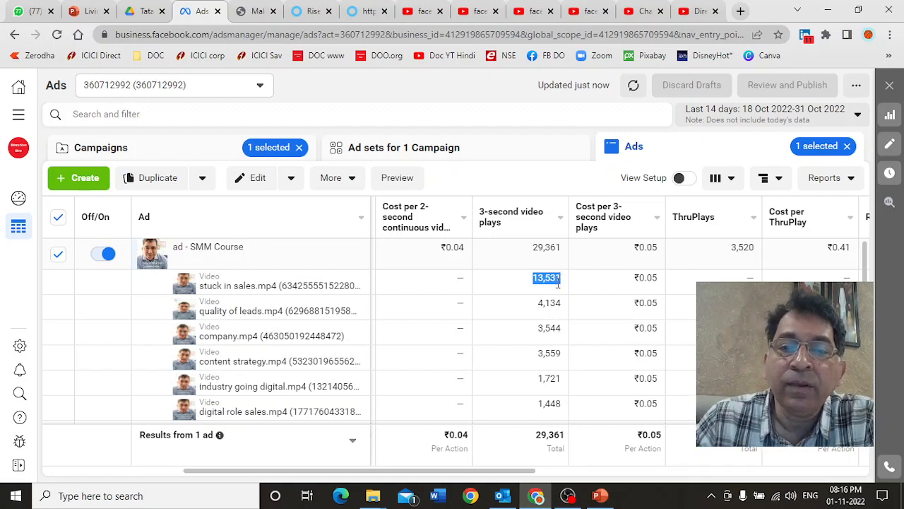
mouse_move(269, 277)
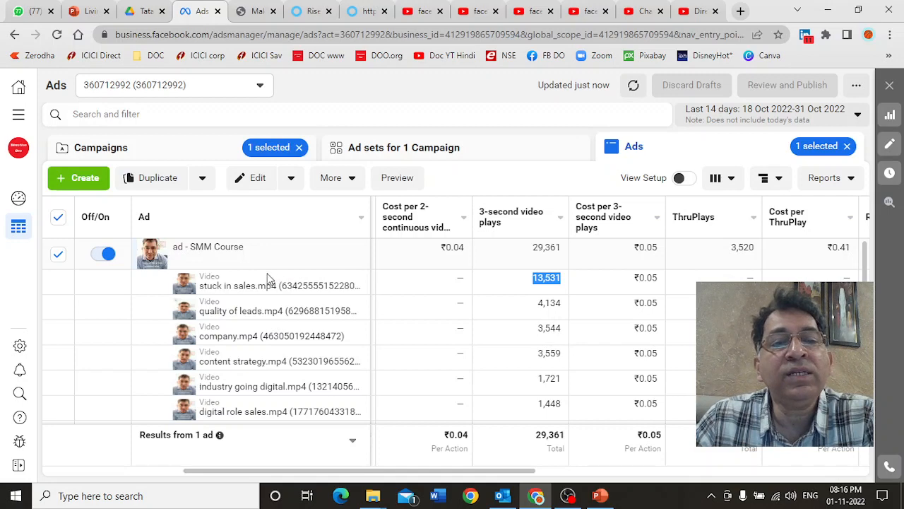
mouse_move(280, 286)
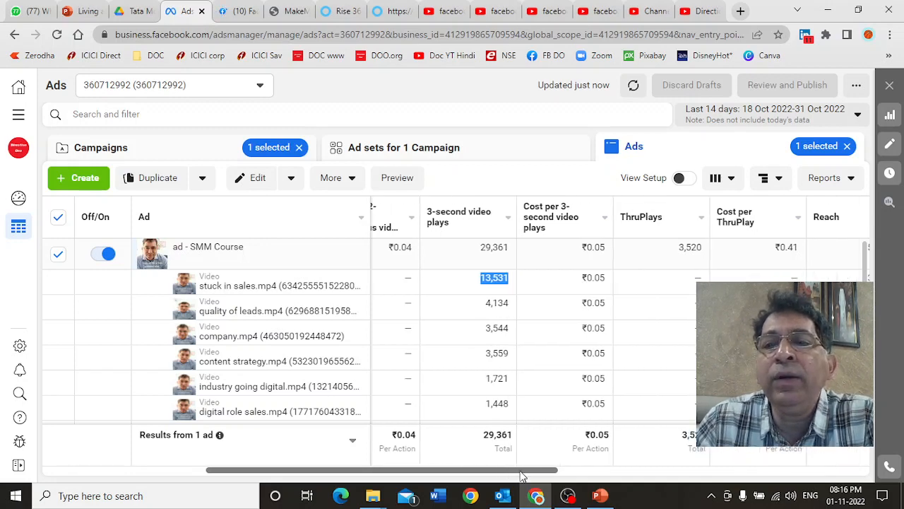
scroll(right, 3)
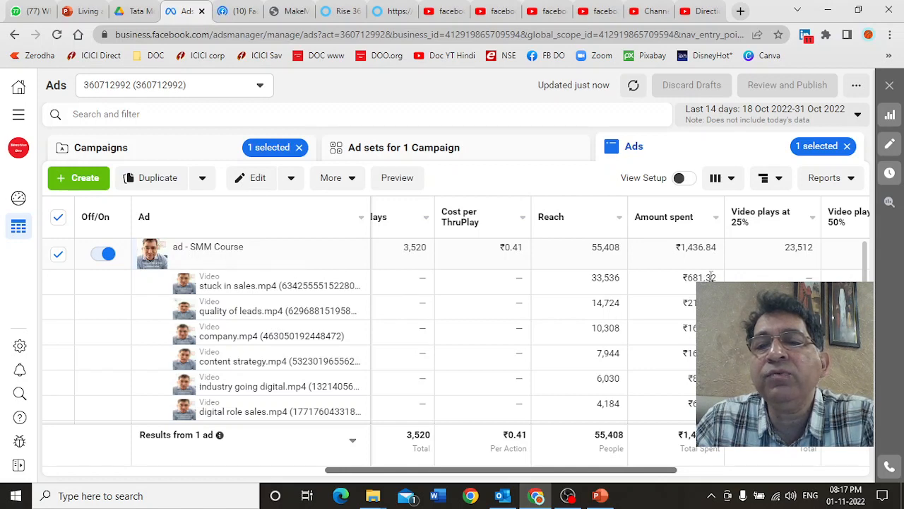
mouse_move(314, 290)
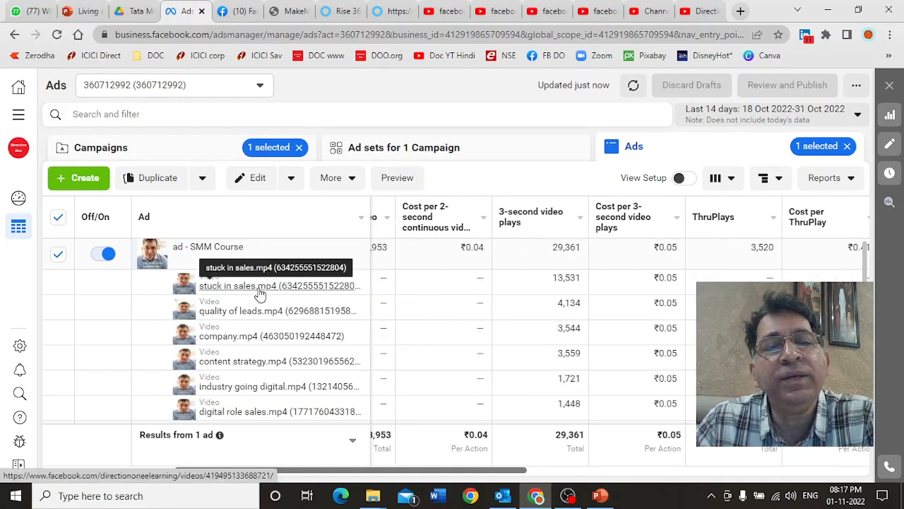
Watch part of the stuck in sales.mp4 video on Facebook, then return to Ads Manager.
click(276, 285)
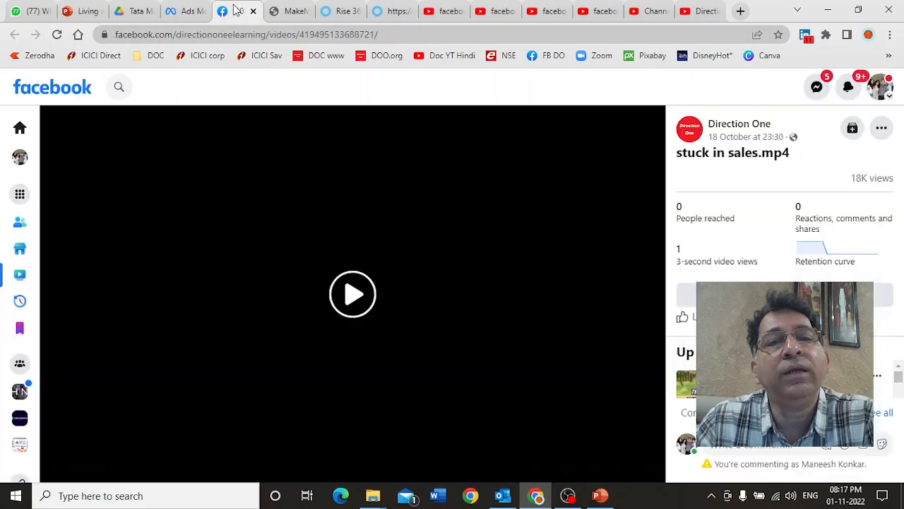
click(353, 293)
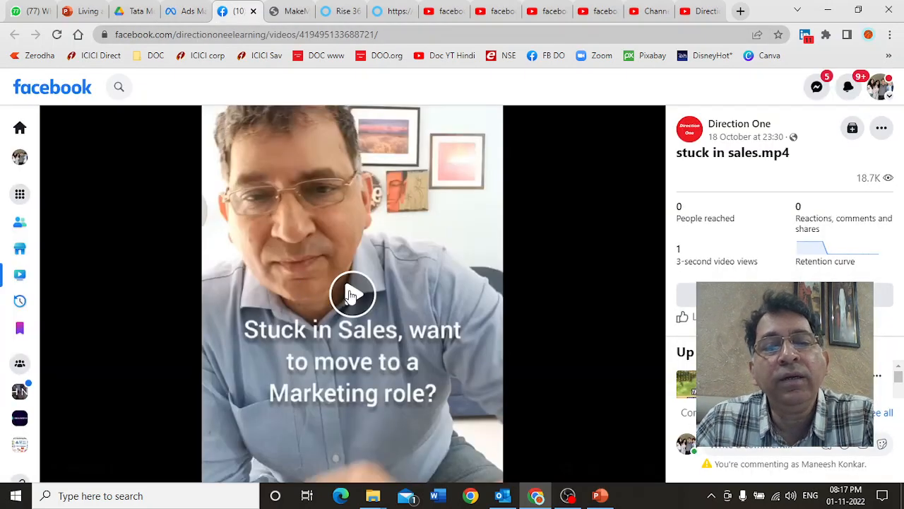
click(354, 295)
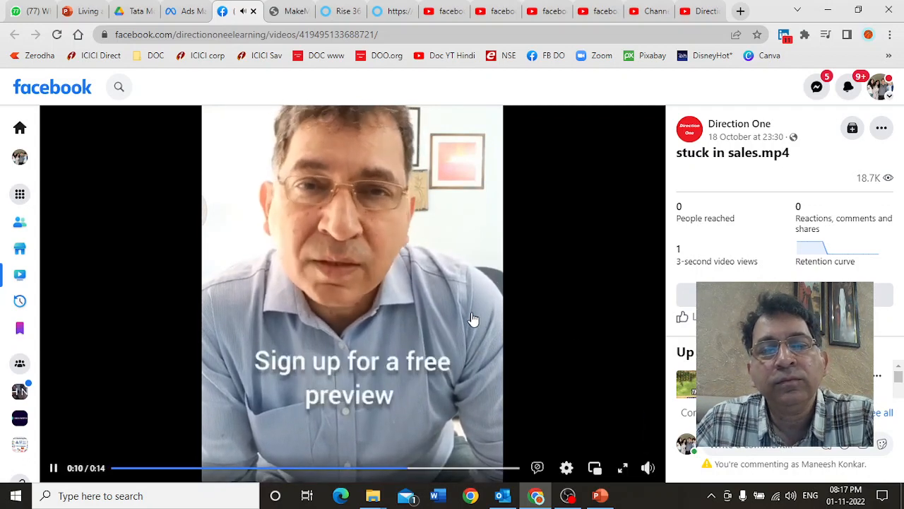
click(53, 467)
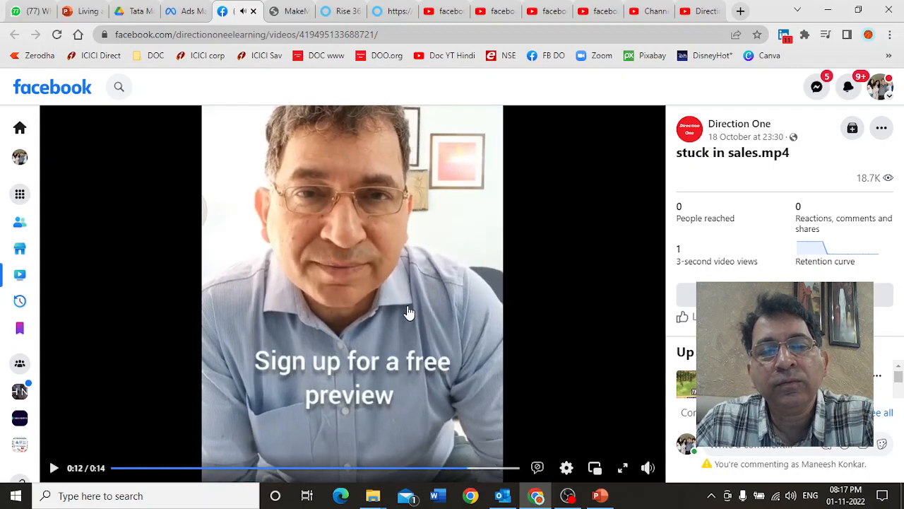
click(185, 12)
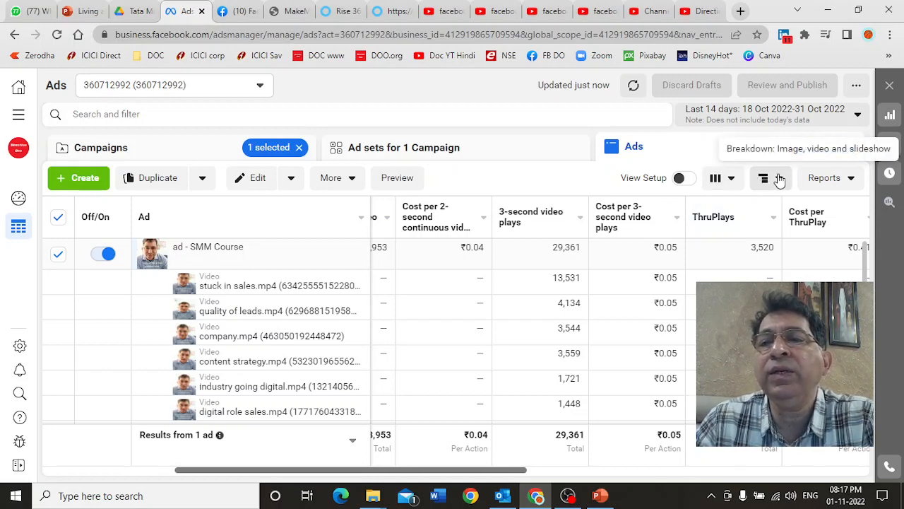
Reload the ads table via Campaigns and Ad sets, clearing the per-video breakdown.
click(765, 178)
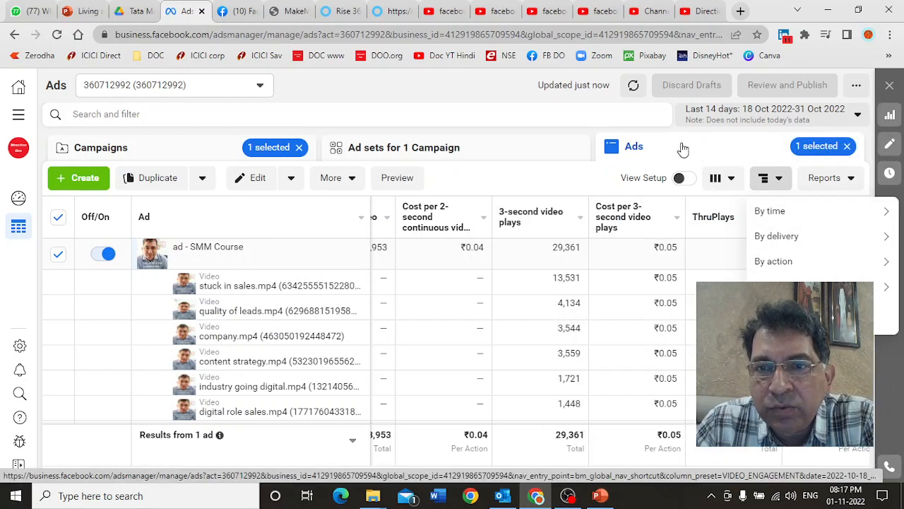
click(103, 147)
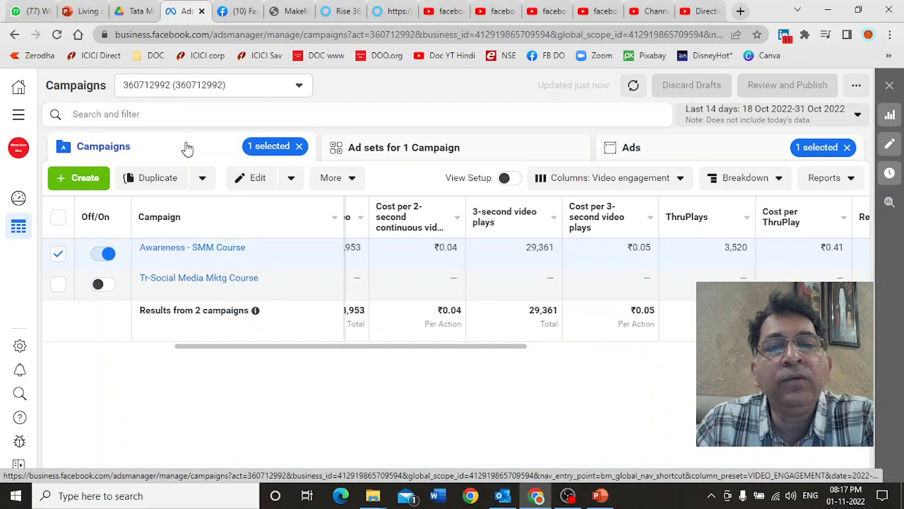
click(407, 146)
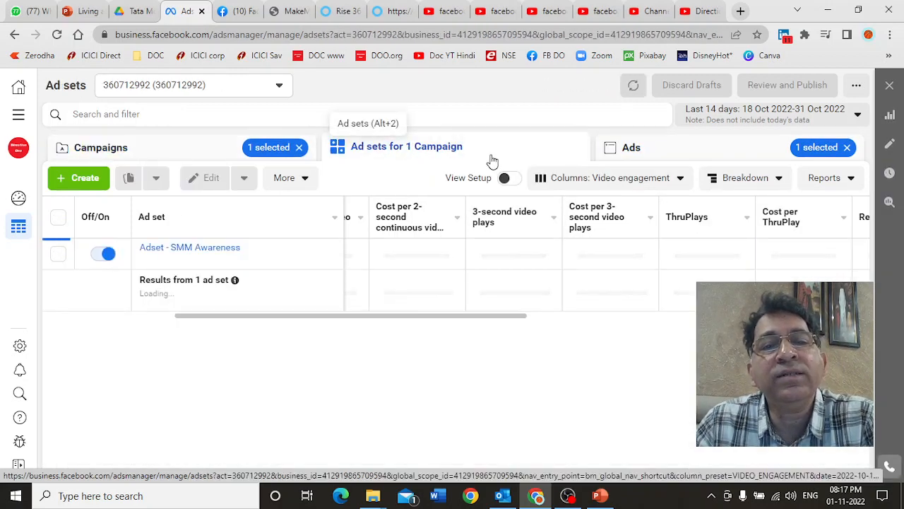
click(630, 147)
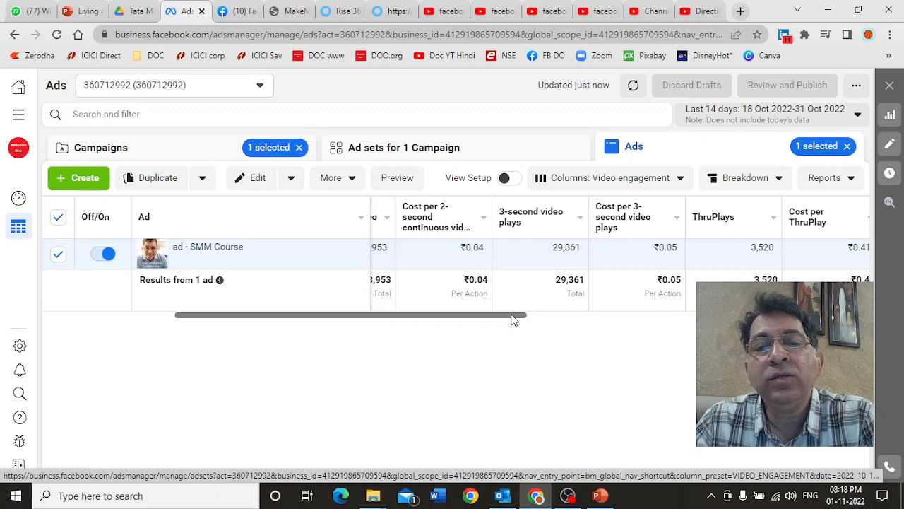
Split the ad's 125,340 impressions by Call to Action, led by Subscribe.
click(745, 178)
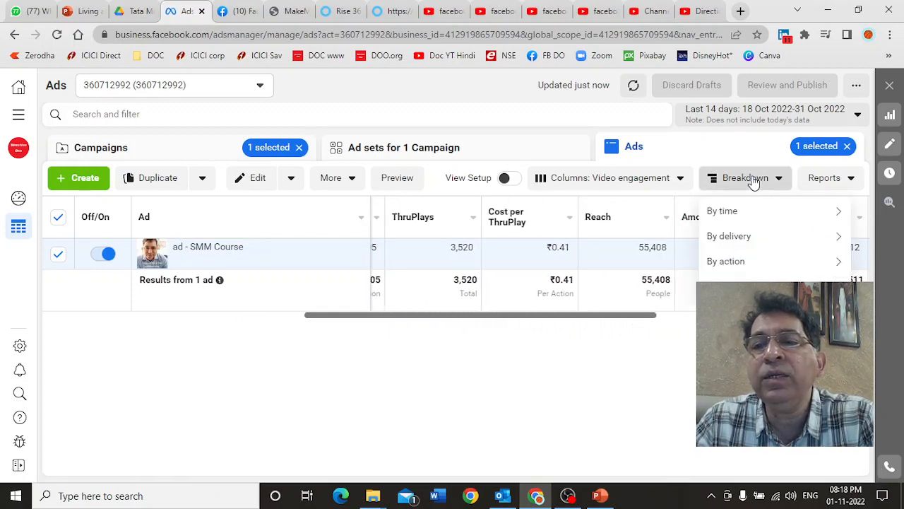
click(726, 260)
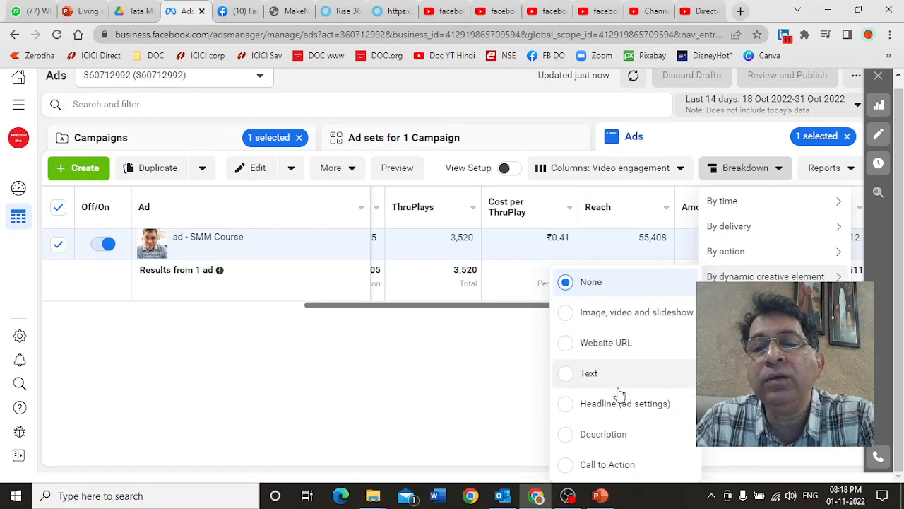
mouse_move(604, 434)
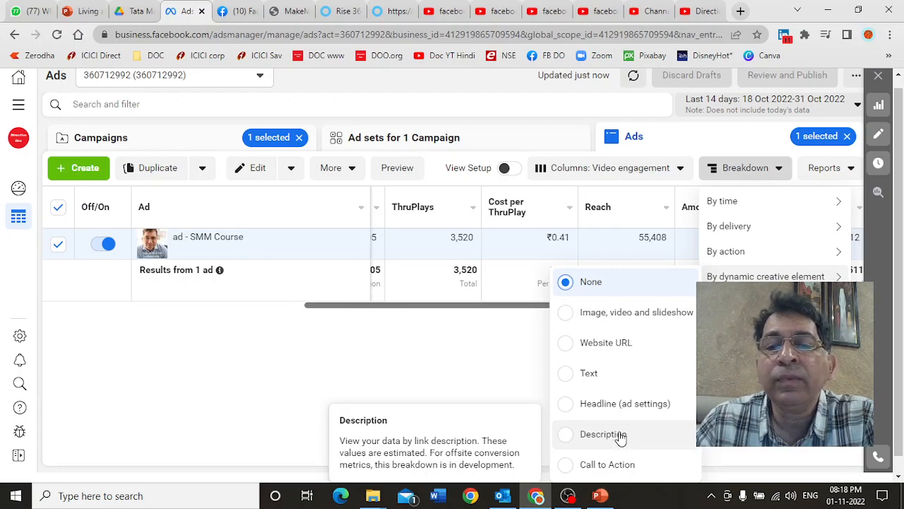
click(565, 463)
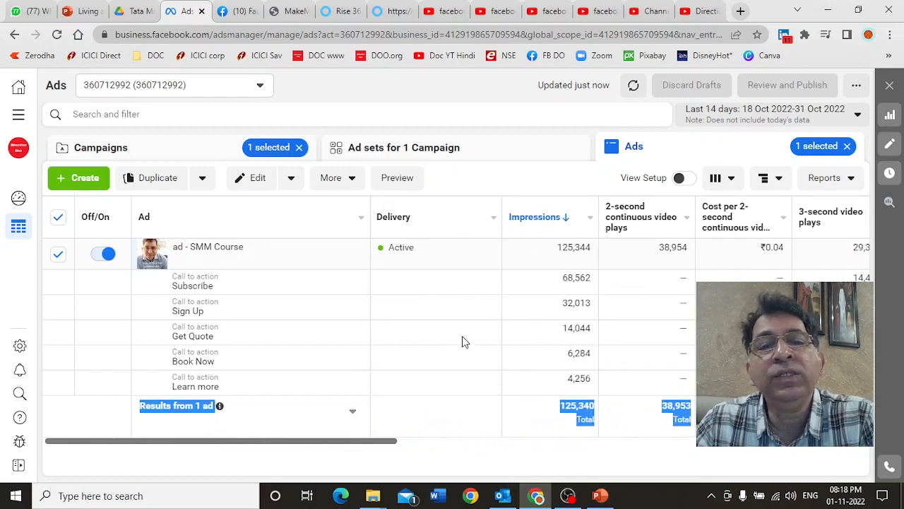
mouse_move(235, 287)
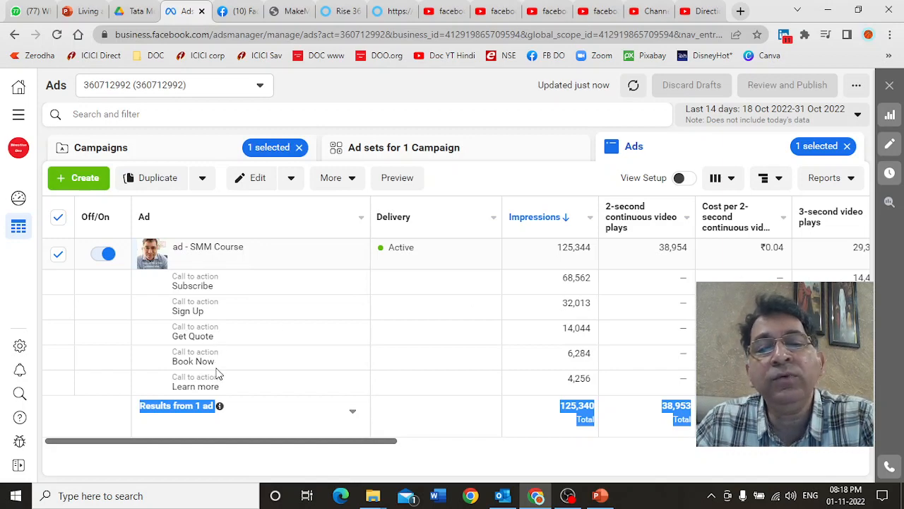
mouse_move(599, 391)
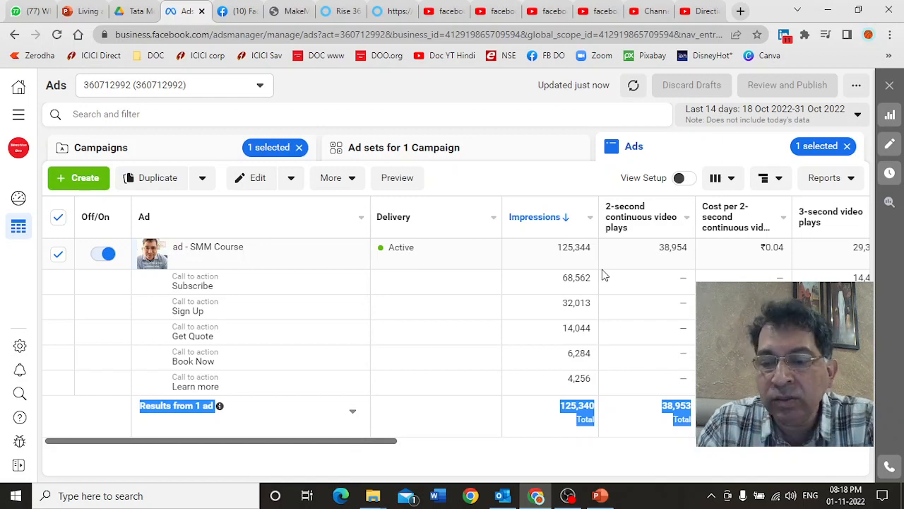
mouse_move(625, 218)
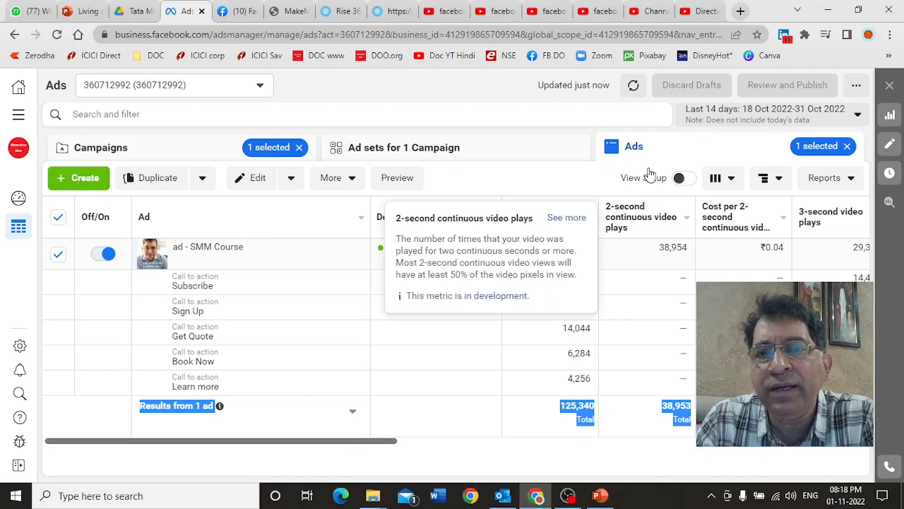